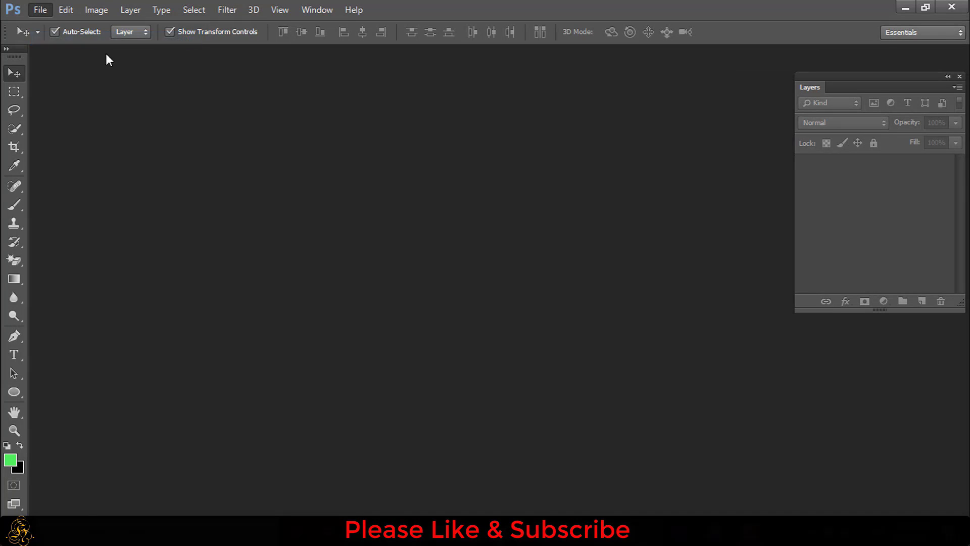
Step: Open the beach photo DSC_0006 of the man in the striped shirt
click(40, 10)
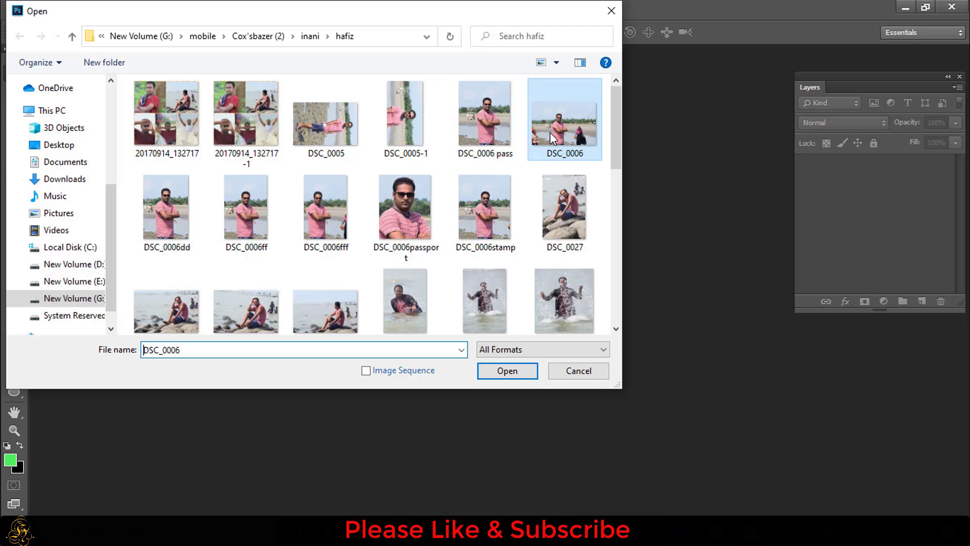
click(506, 371)
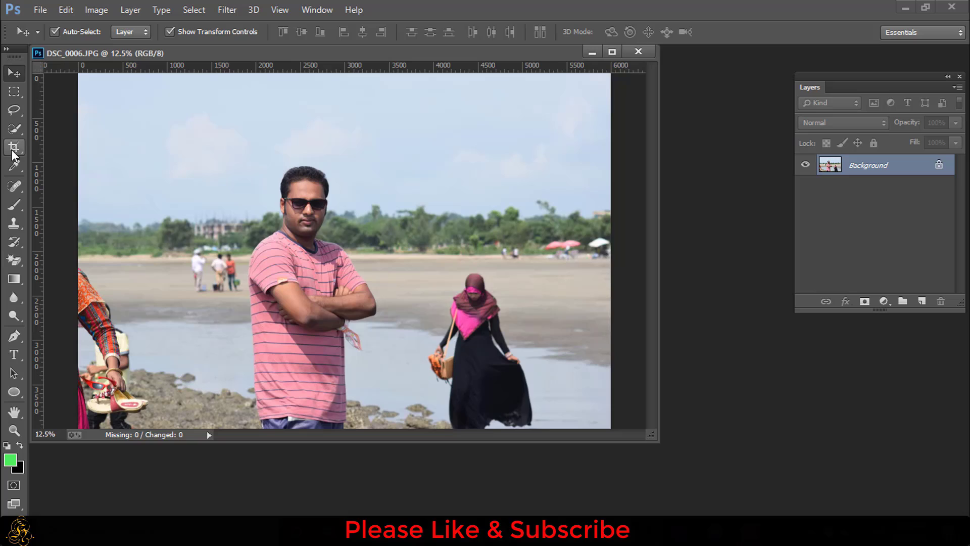
Step: With the Crop tool's W x H x Resolution preset, enter 10 in width, 12 in height, 300 ppi
click(13, 148)
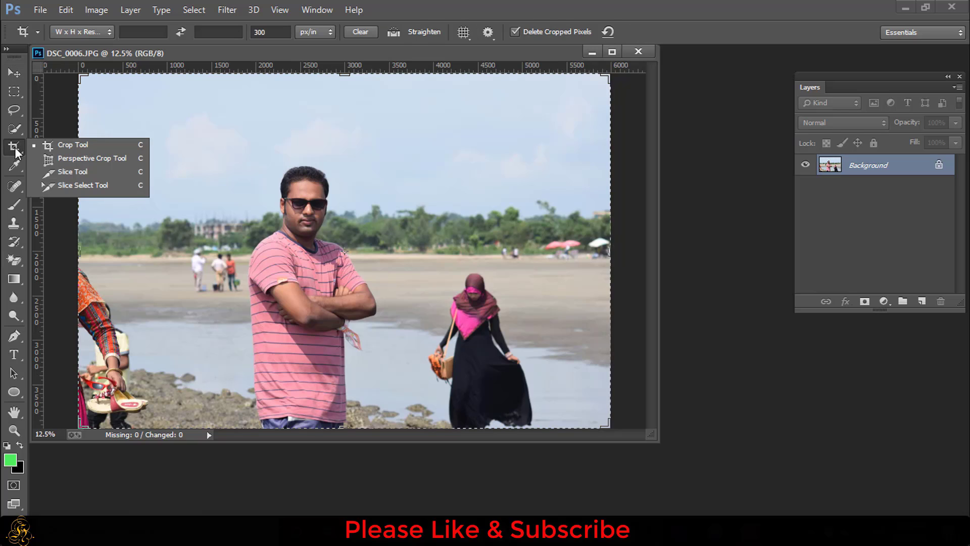
mouse_move(92, 40)
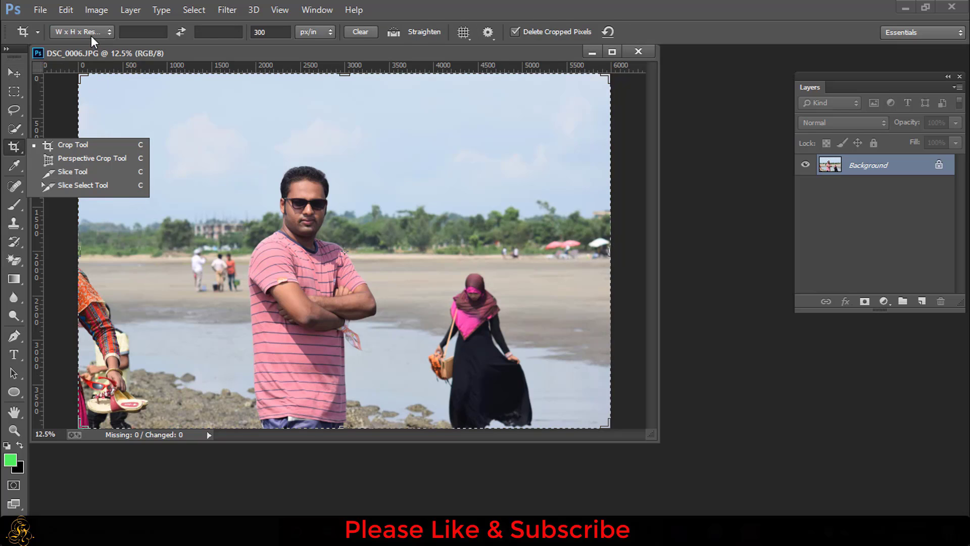
click(81, 31)
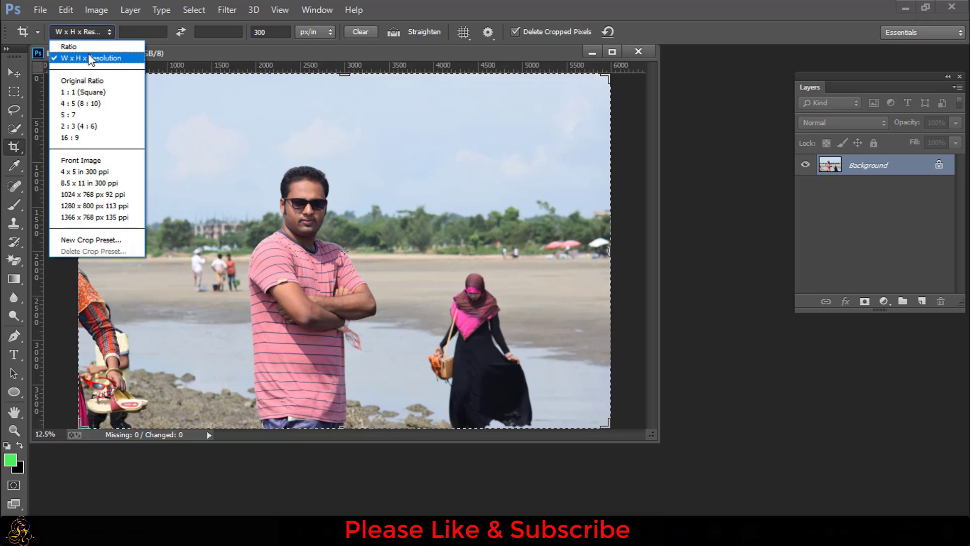
mouse_move(93, 64)
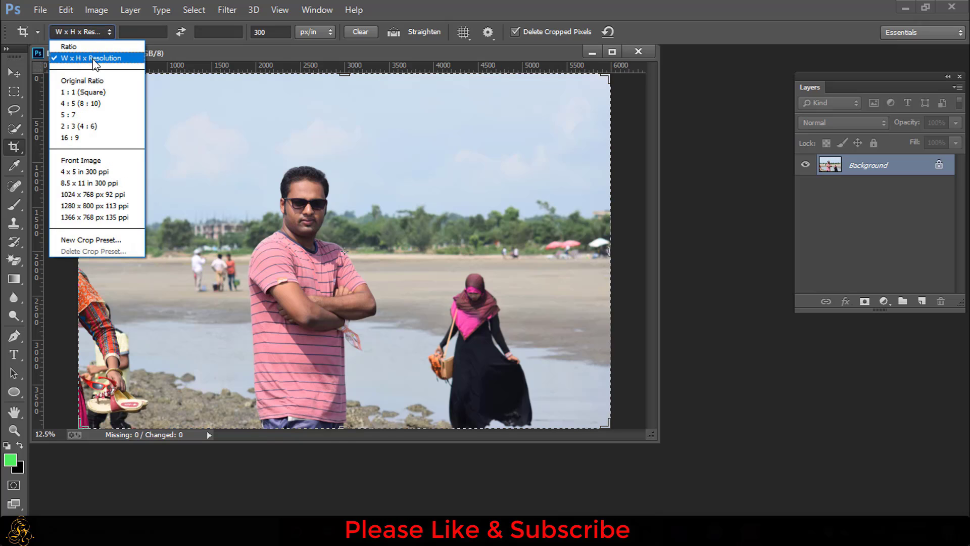
click(91, 57)
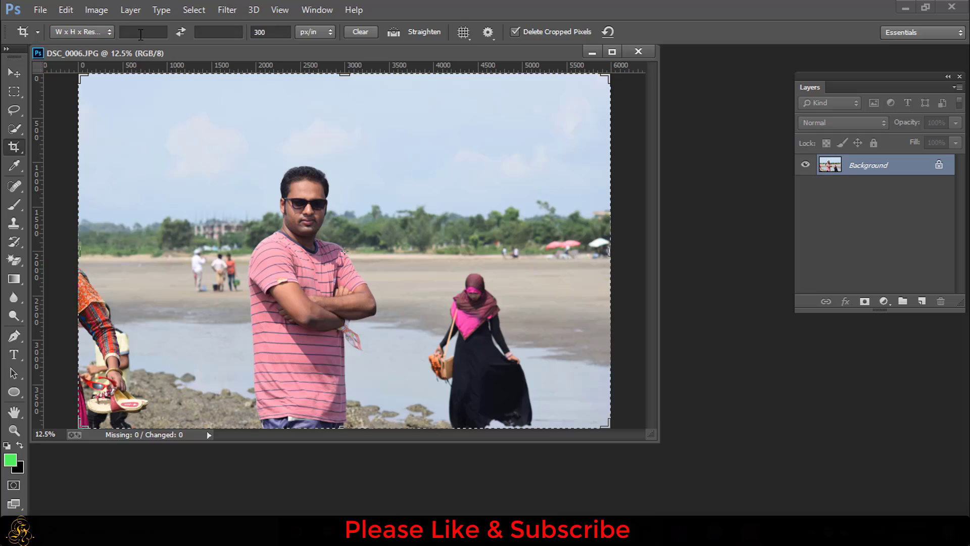
click(218, 32)
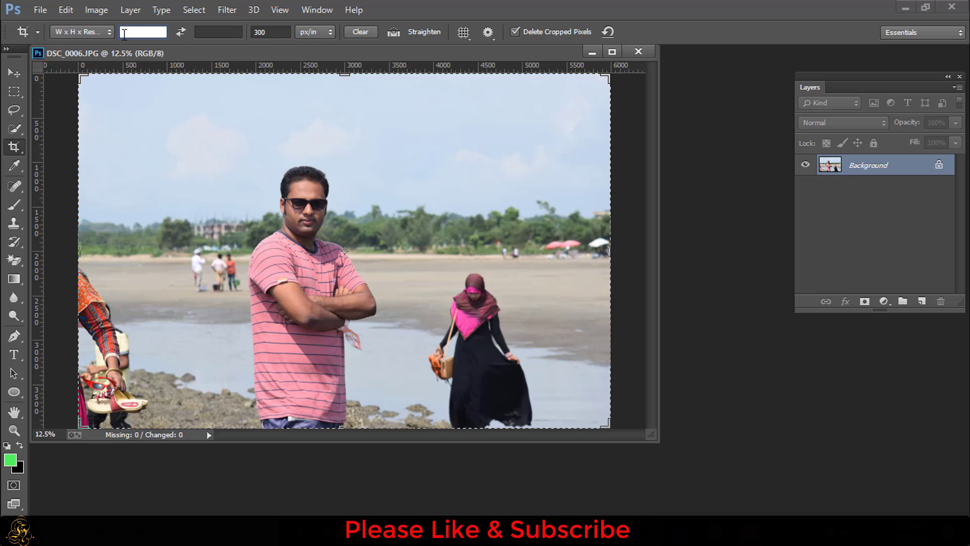
text(1)
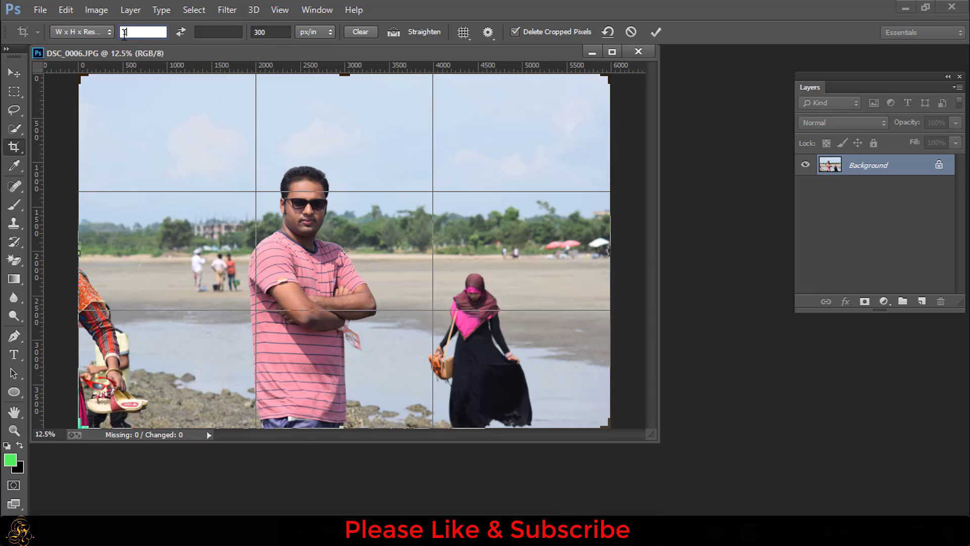
text(10in)
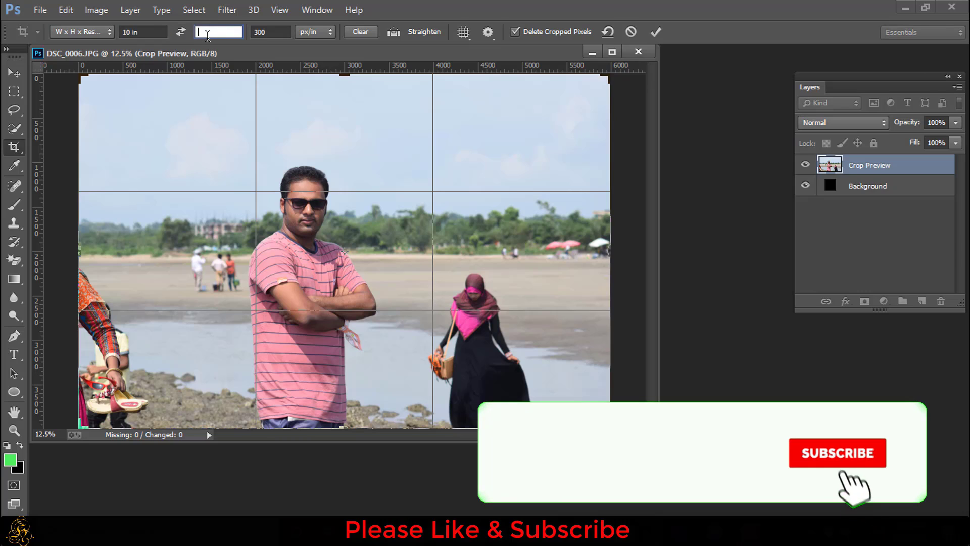
text(2 in)
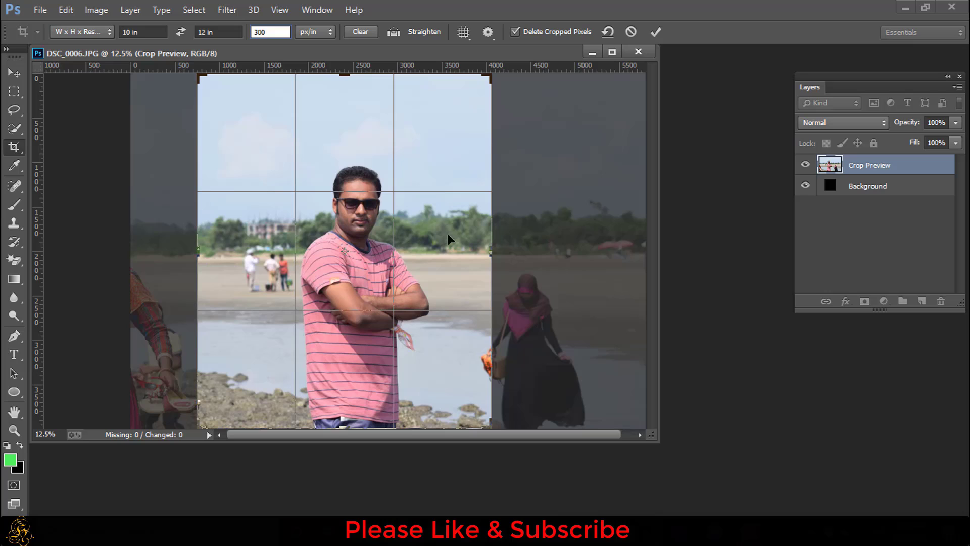
Step: Shift the photo so the man is centred in the frame and commit the crop
drag(198, 252, 207, 253)
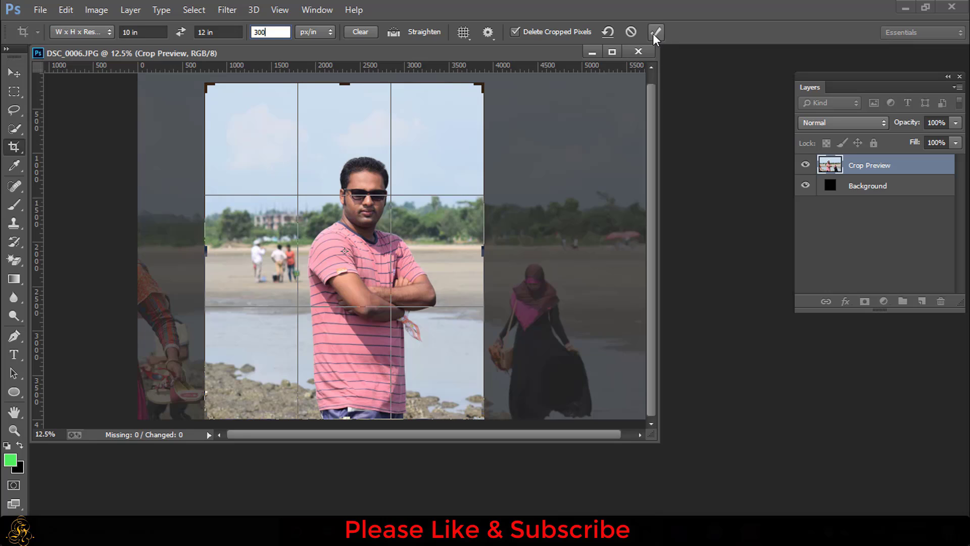
click(655, 32)
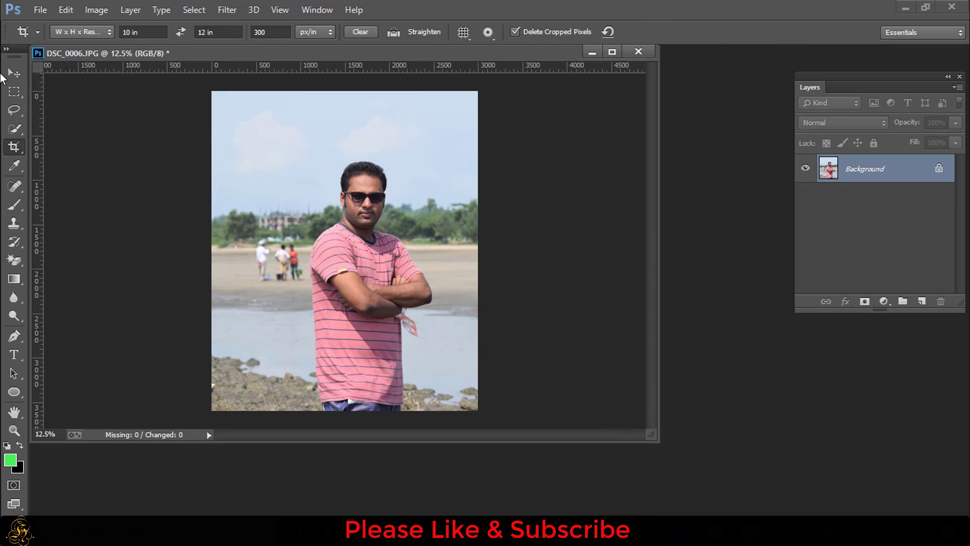
click(39, 9)
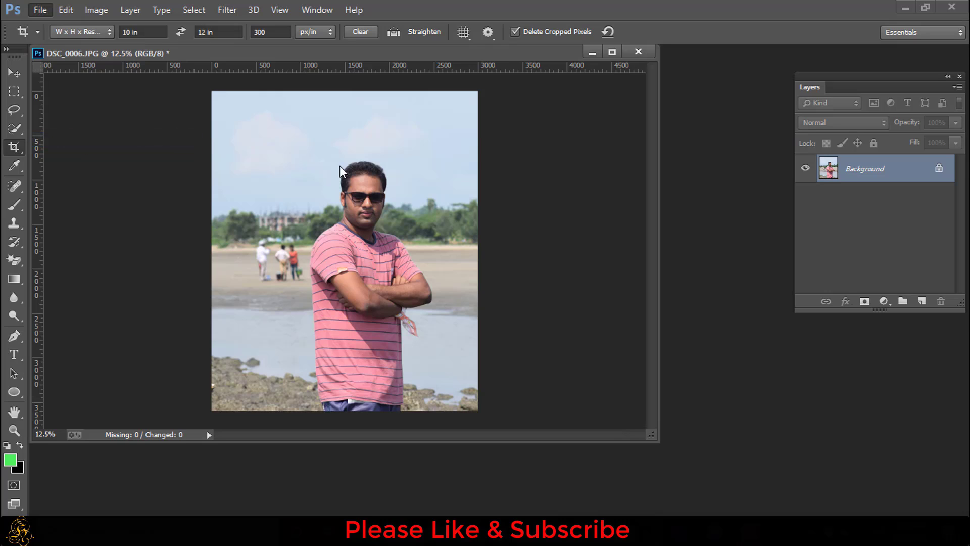
Step: Save As a new JPEG renamed DSC_0006dds, keeping the JPEG format
click(39, 9)
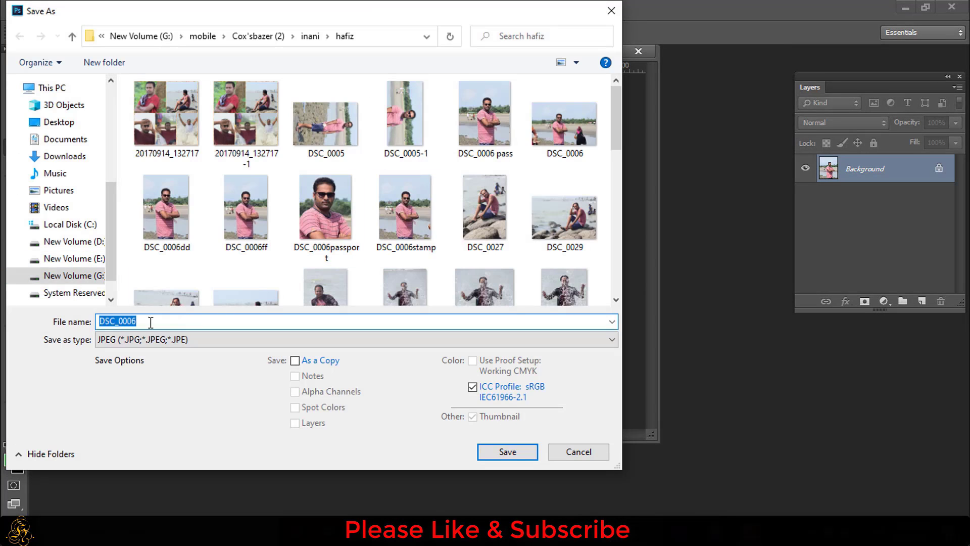
click(160, 320)
text(dds)
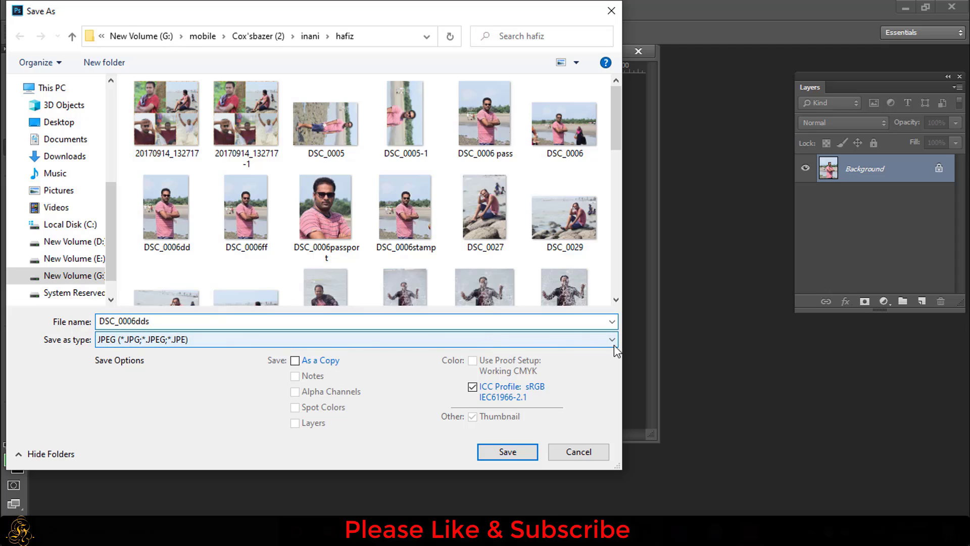
click(610, 339)
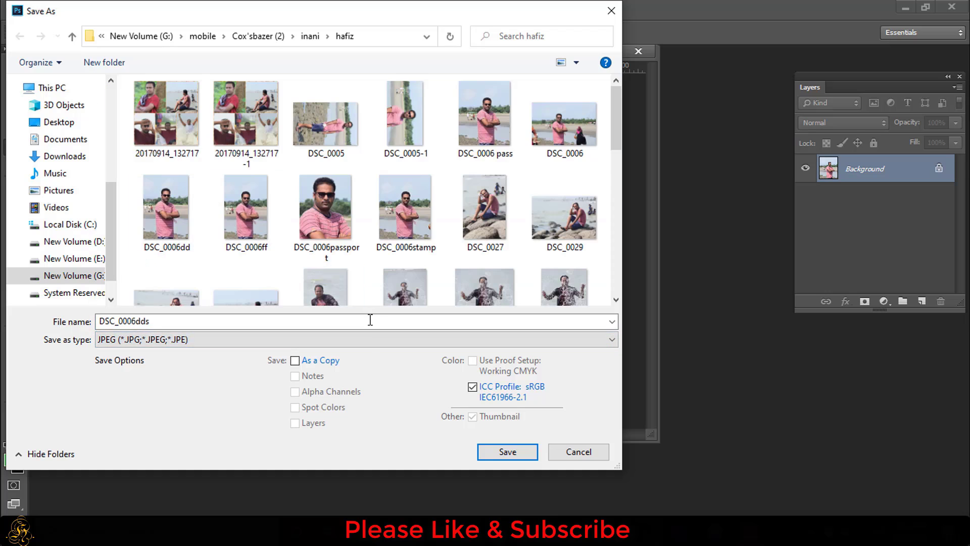
click(506, 451)
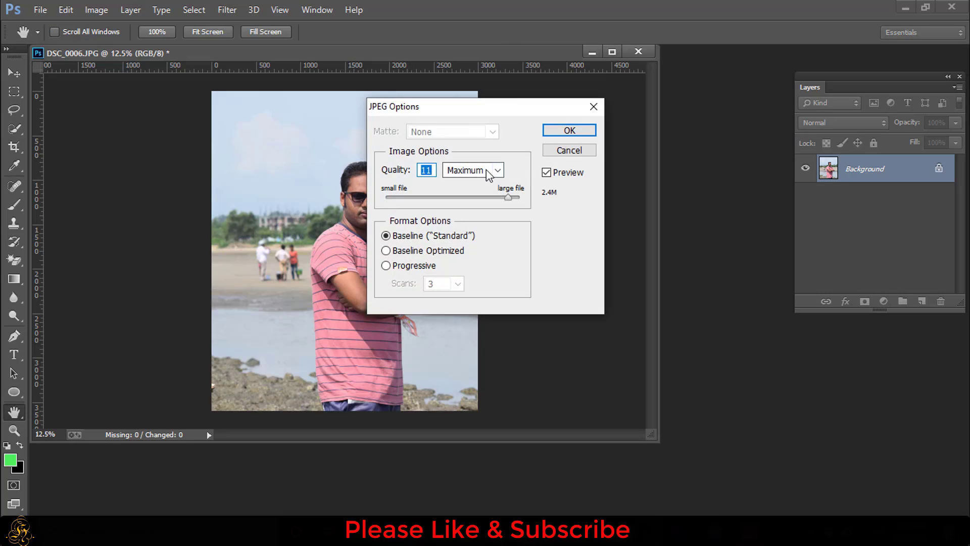
Step: Choose Maximum quality in the JPEG options and confirm, leaving DSC_0006dds.jpg open
click(498, 170)
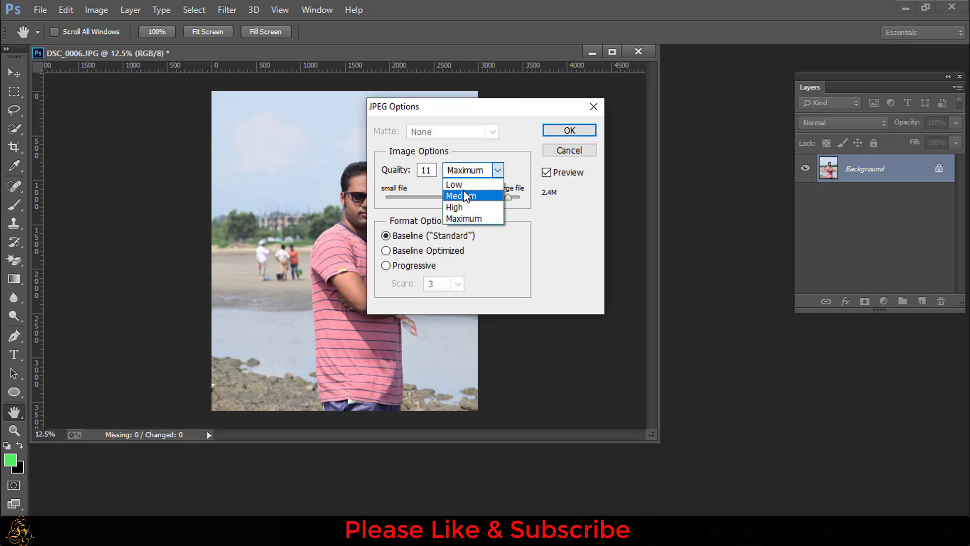
mouse_move(465, 218)
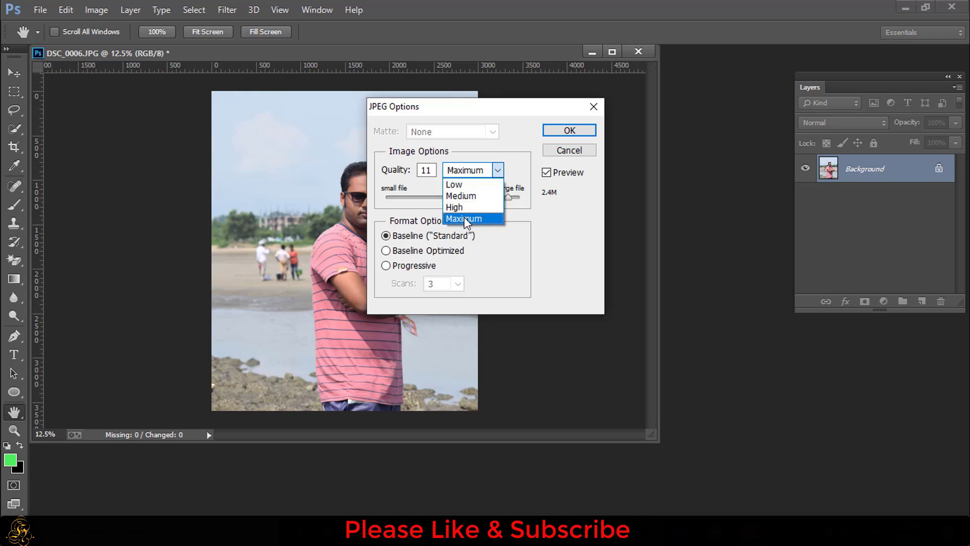
click(463, 218)
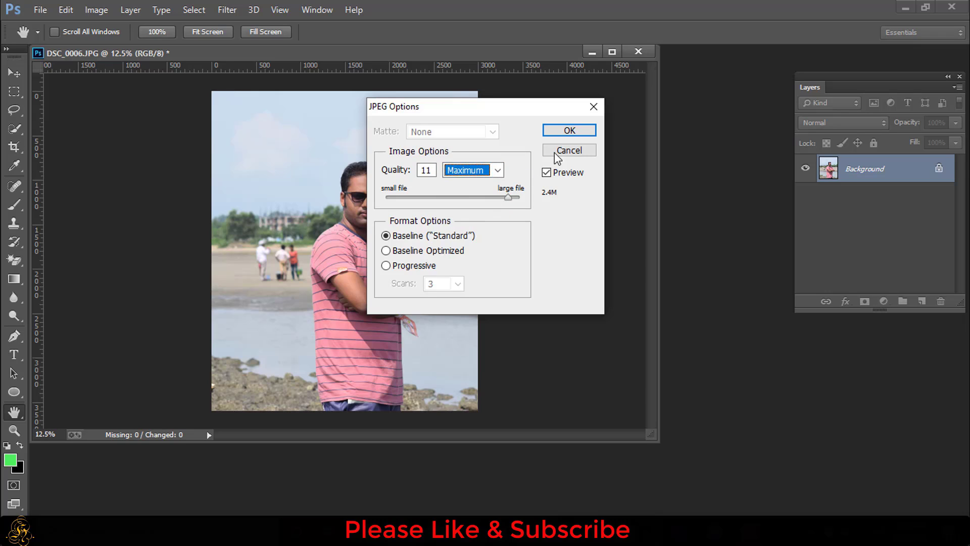
click(568, 131)
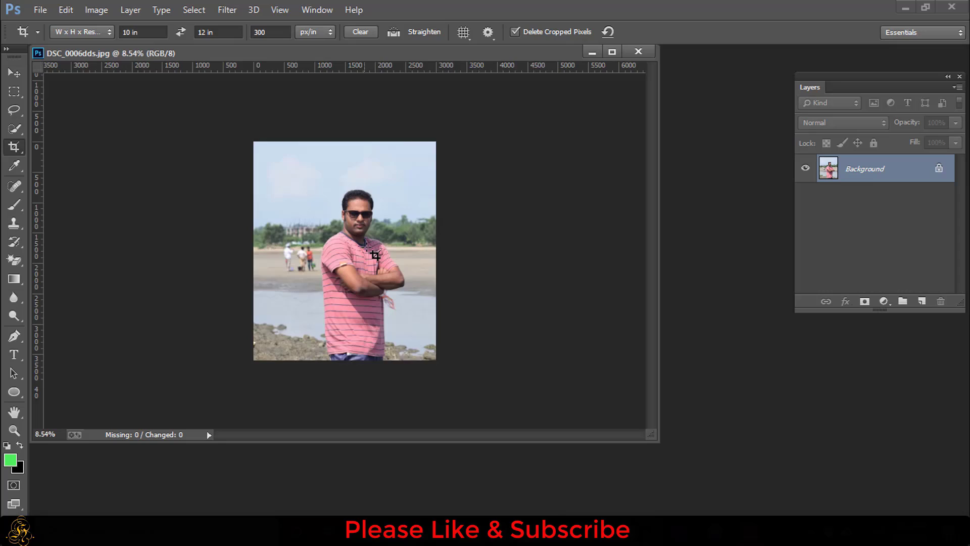